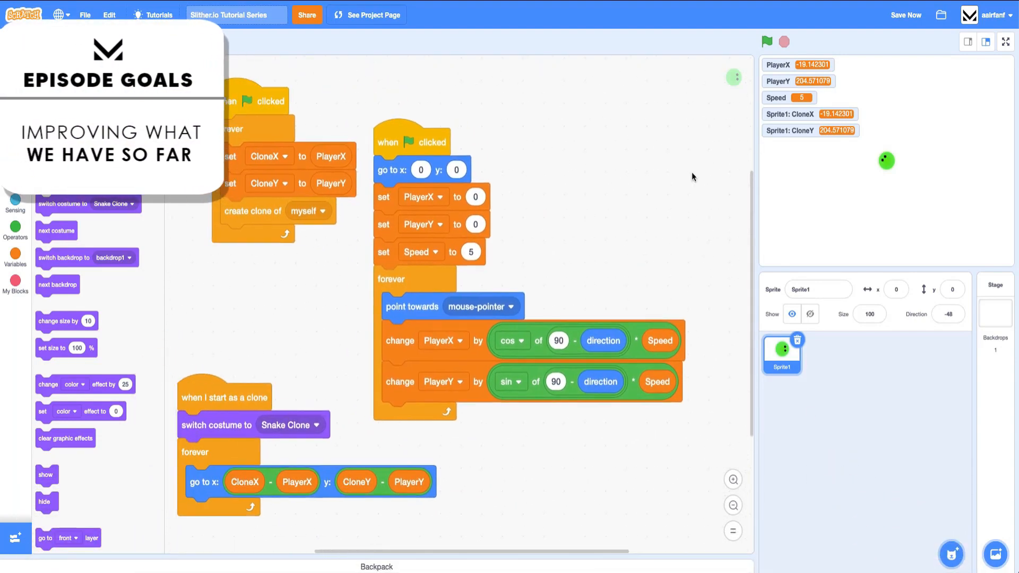
Test the snake game on the full-size stage, then stop it and return to the code.
{"action": "left_click", "coordinate": [1005, 42]}
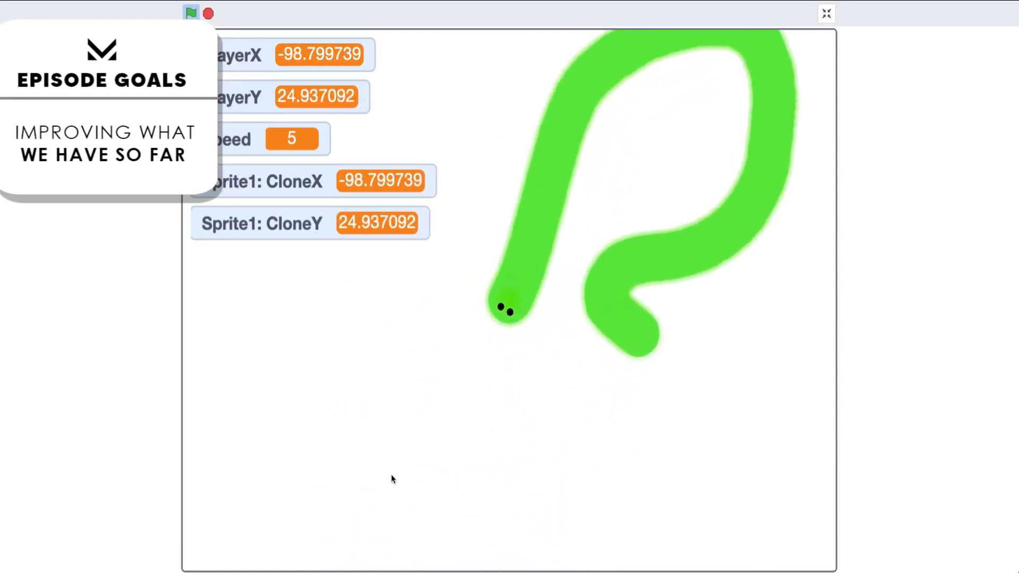
{"action": "left_click", "coordinate": [207, 13]}
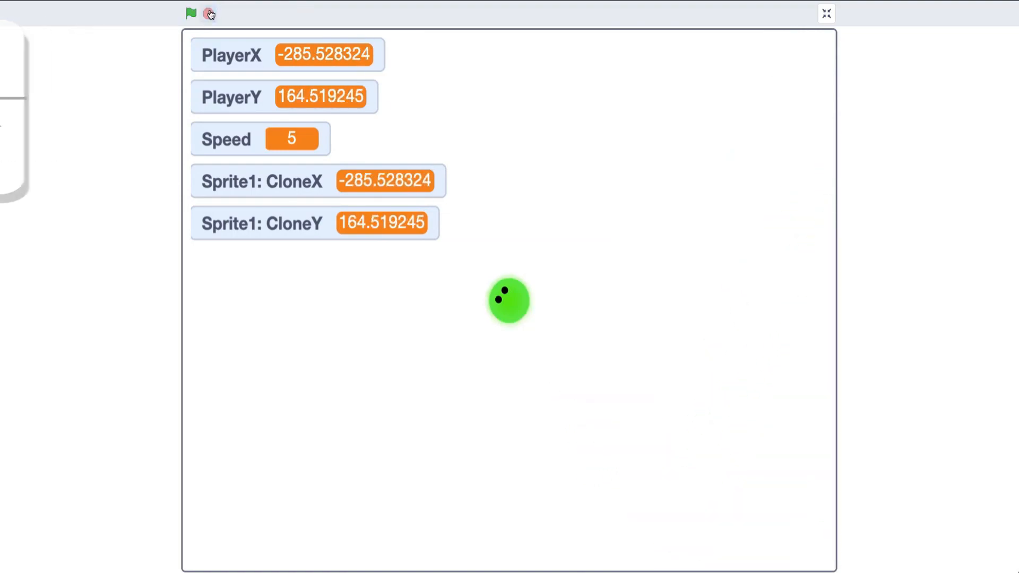
{"action": "left_click", "coordinate": [826, 13]}
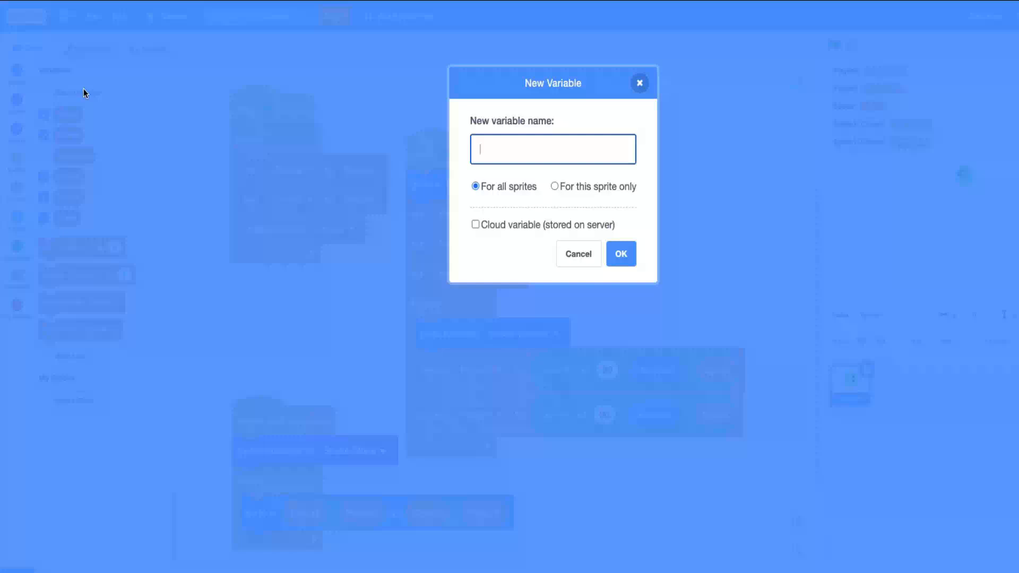
Create a Length variable and set it to 50 beneath set Speed in the green-flag script.
{"action": "type", "text": "Length"}
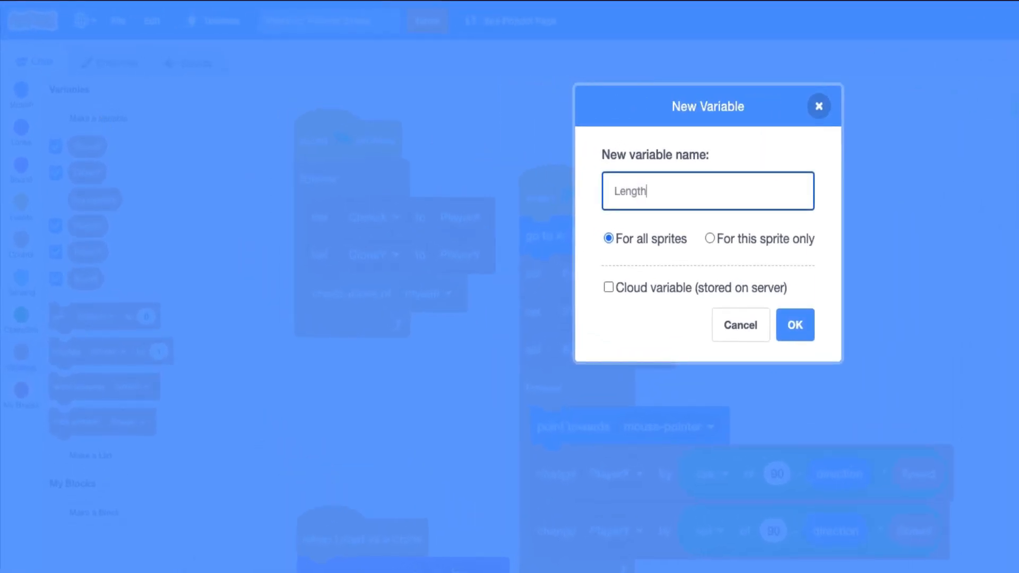
{"action": "left_click", "coordinate": [794, 325]}
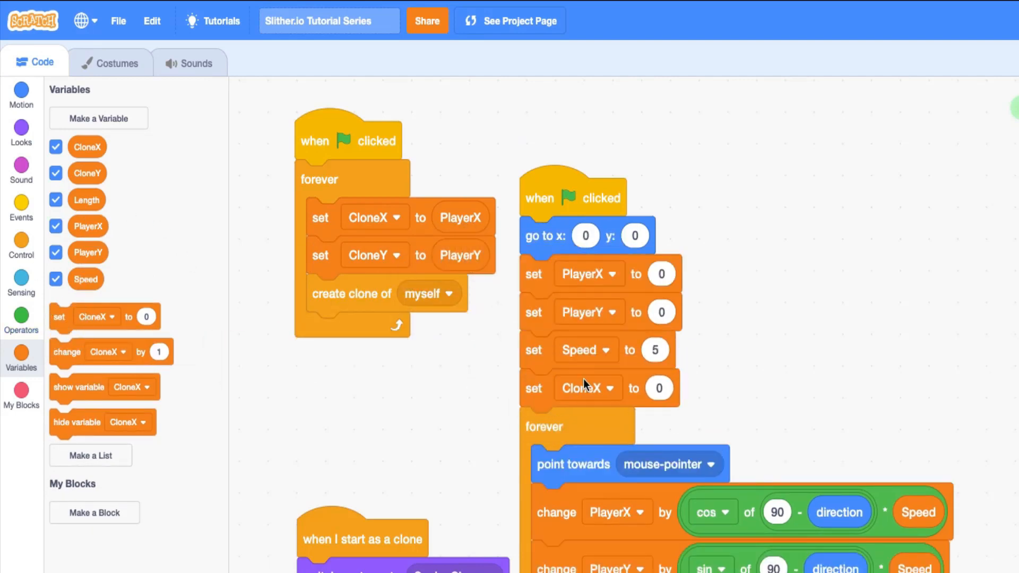
{"action": "left_click", "coordinate": [586, 388]}
{"action": "type", "text": "50"}
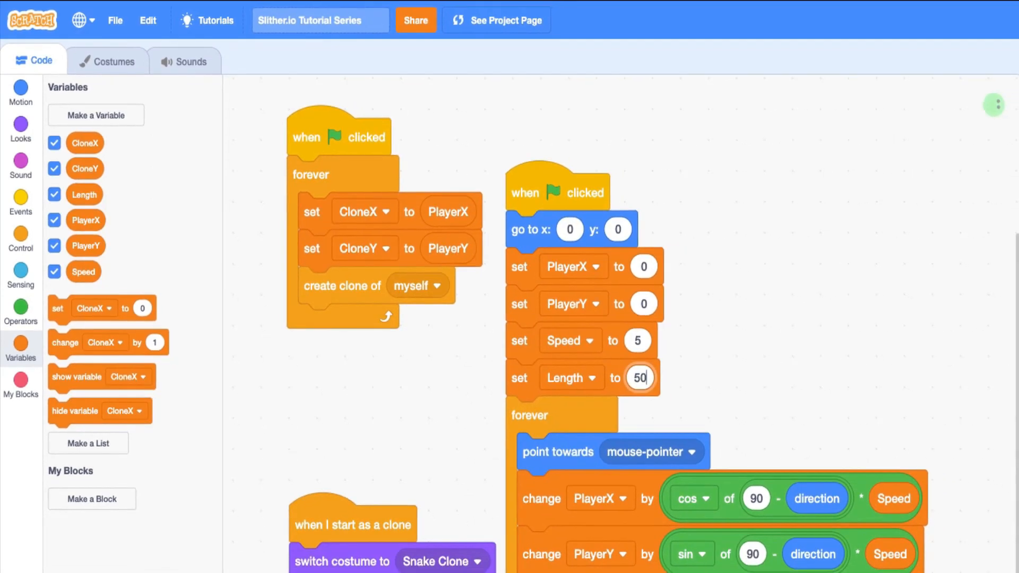
{"action": "scroll", "scroll_direction": "down", "scroll_amount": 3}
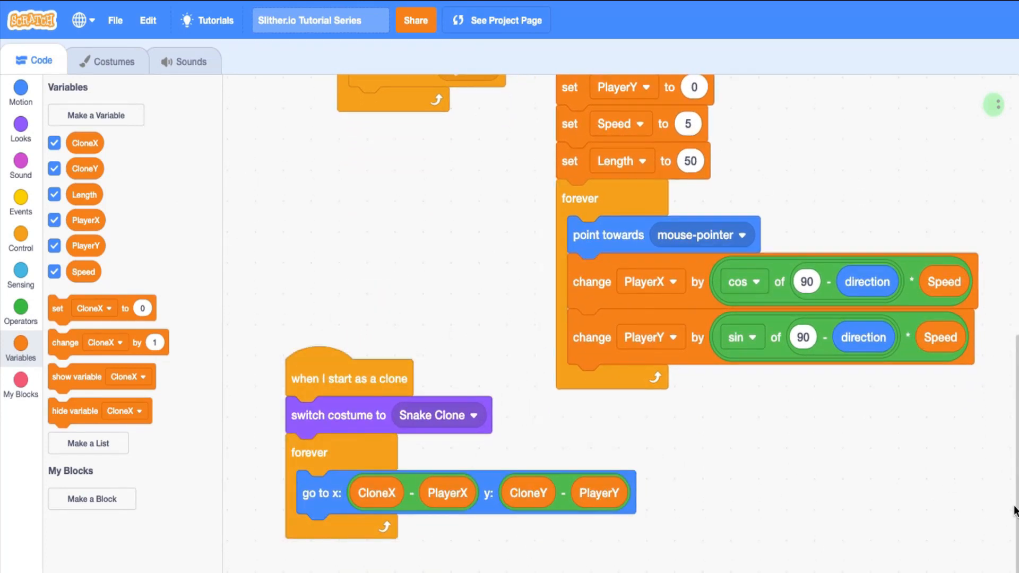
{"action": "mouse_move", "coordinate": [318, 394]}
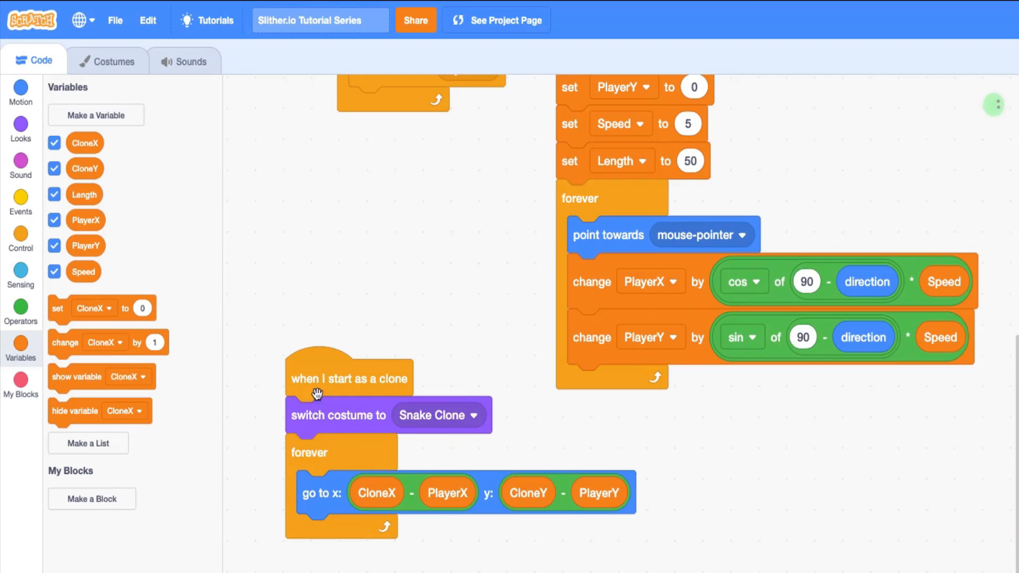
{"action": "mouse_move", "coordinate": [314, 503]}
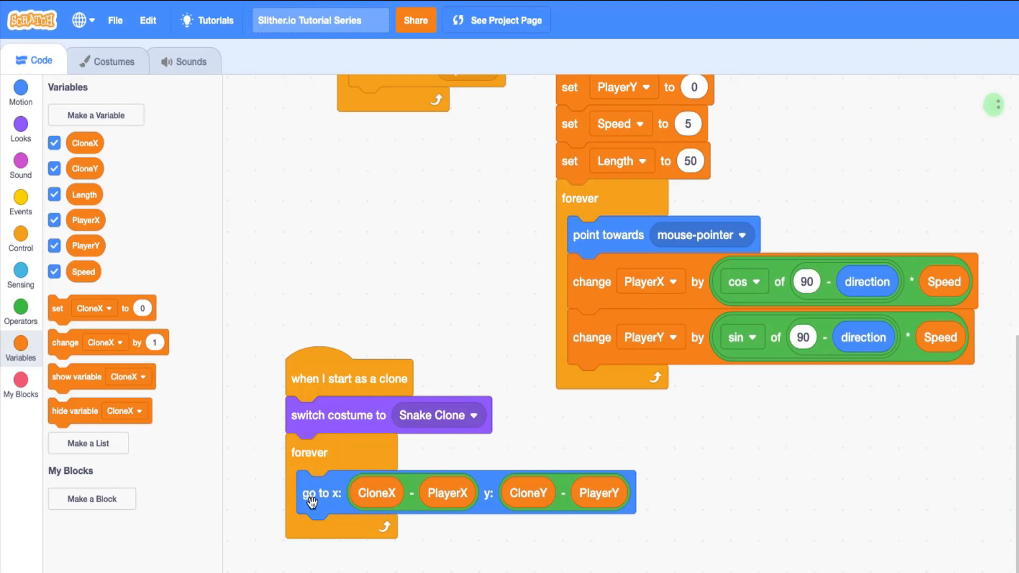
{"action": "mouse_move", "coordinate": [326, 505]}
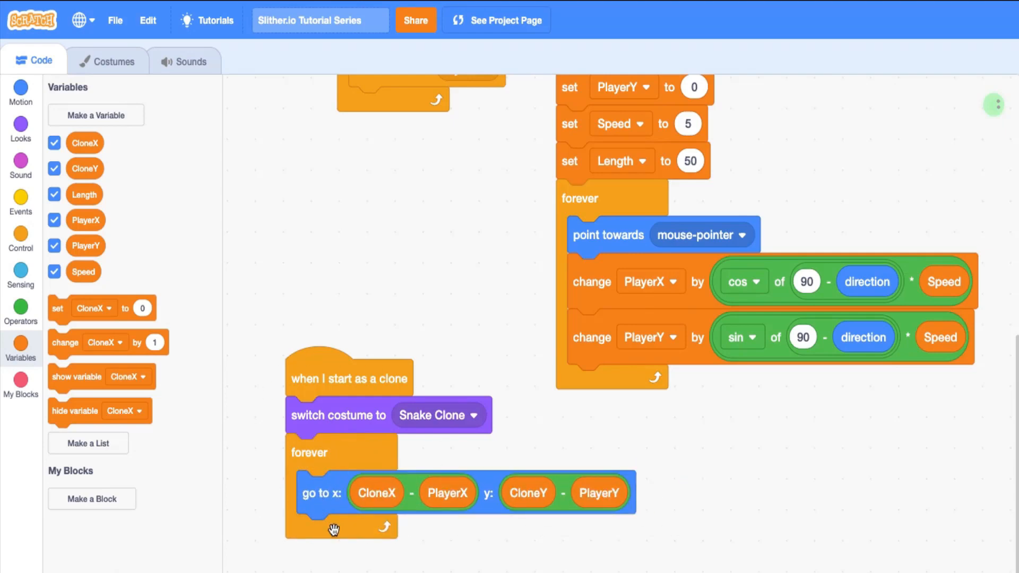
{"action": "mouse_move", "coordinate": [323, 521]}
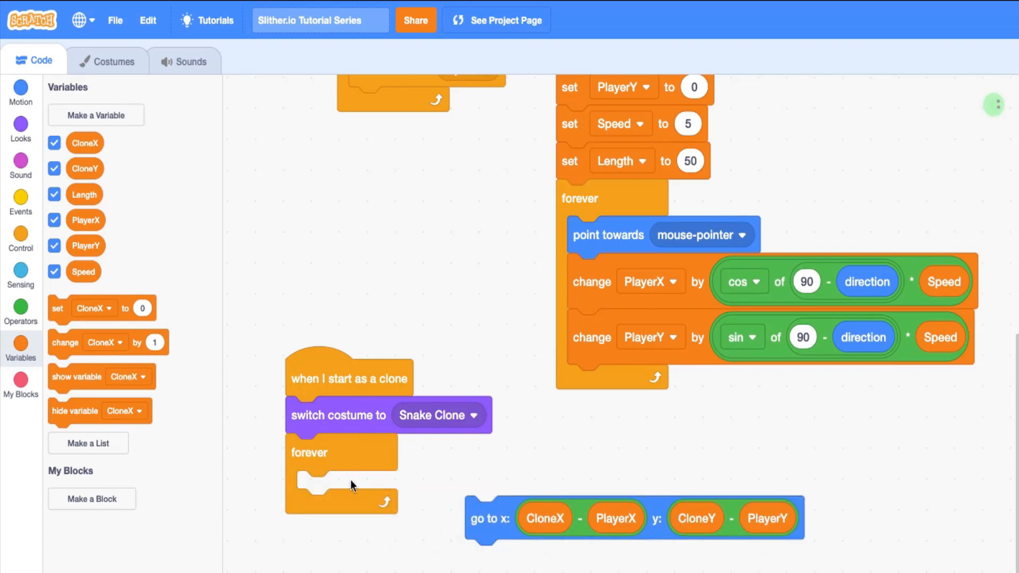
Swap the clone script's forever loop for repeat Length, ending with delete this clone.
{"action": "left_click", "coordinate": [20, 202]}
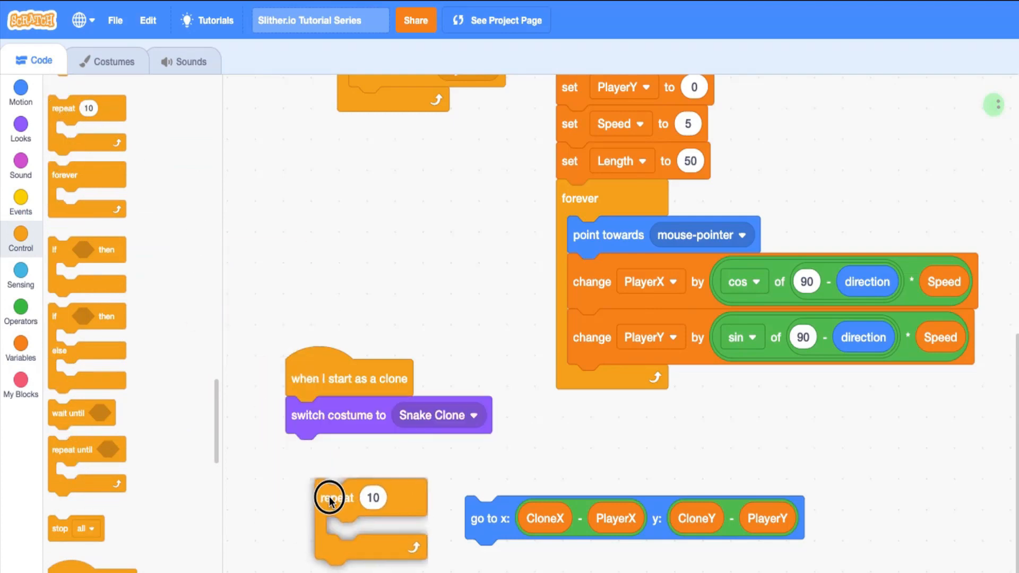
{"action": "left_click", "coordinate": [20, 348]}
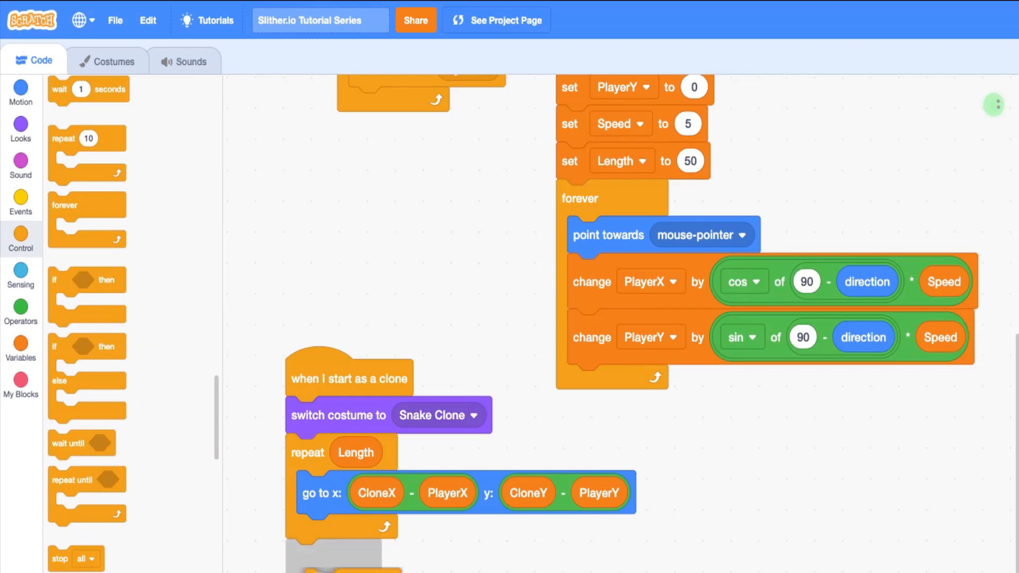
{"action": "scroll", "scroll_direction": "down", "scroll_amount": 3}
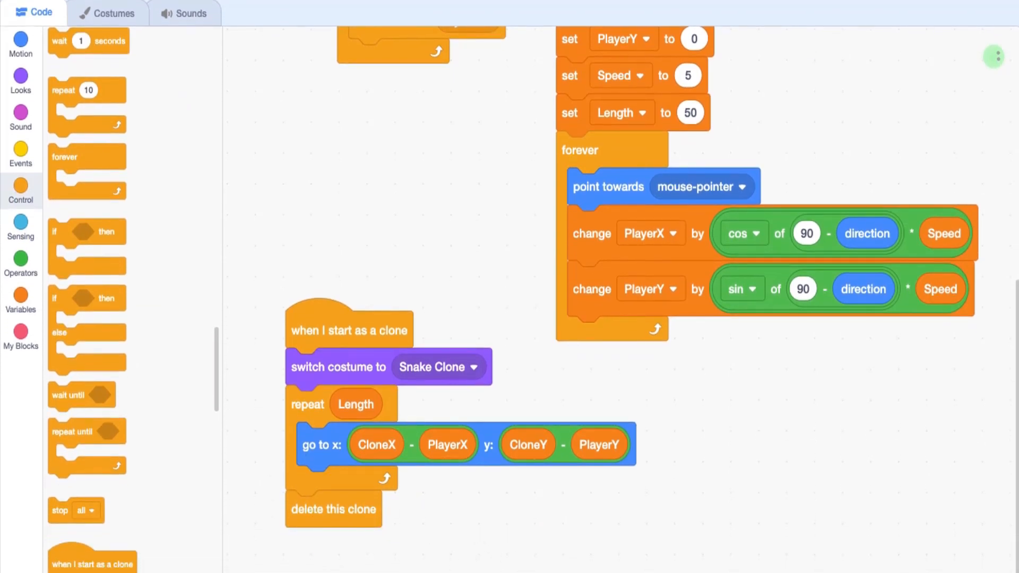
{"action": "left_click", "coordinate": [528, 80]}
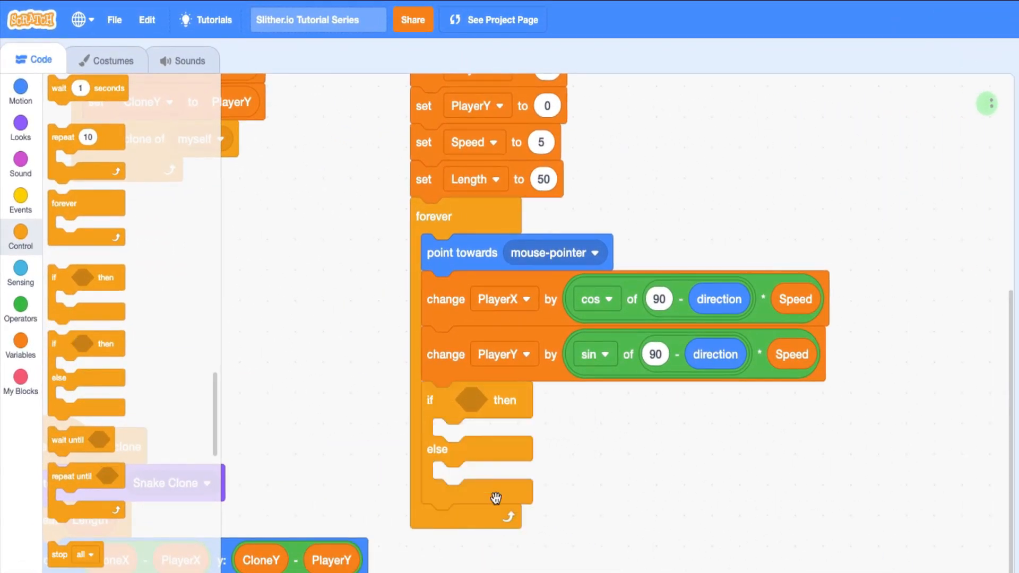
Add an if <mouse down?> else block in the main loop, setting Speed to 5.
{"action": "left_click", "coordinate": [20, 273]}
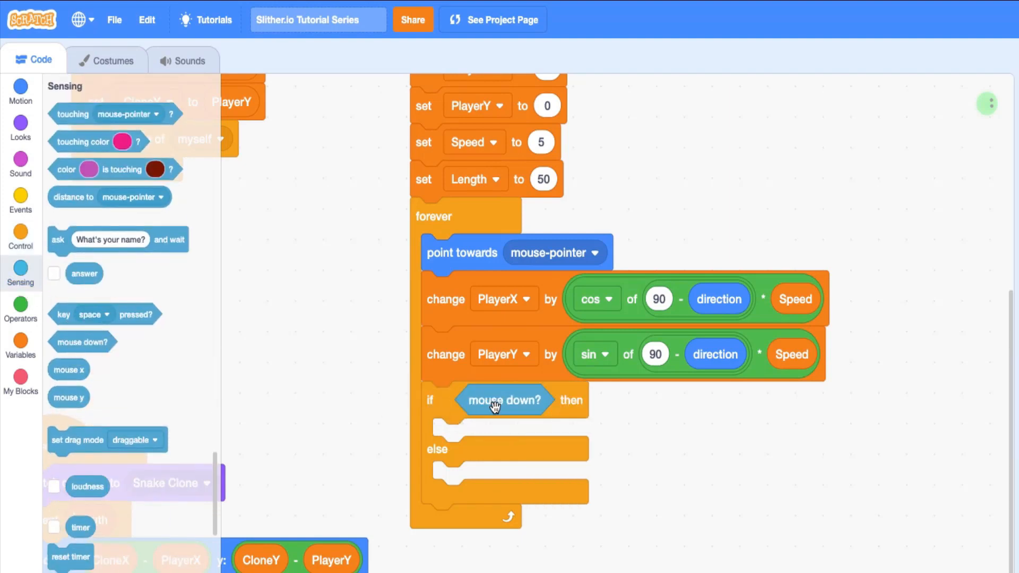
{"action": "mouse_move", "coordinate": [312, 206]}
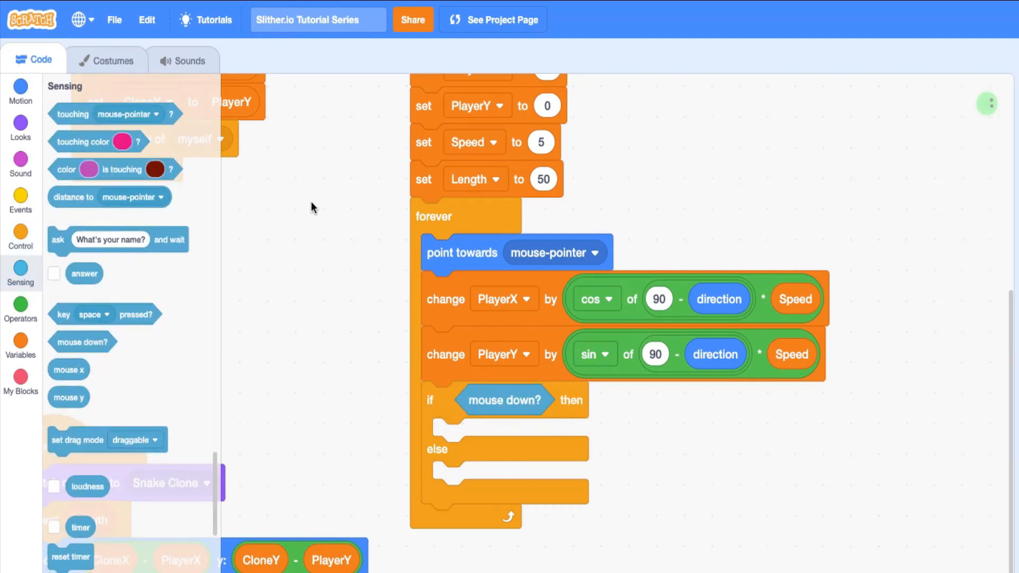
{"action": "left_click", "coordinate": [20, 343]}
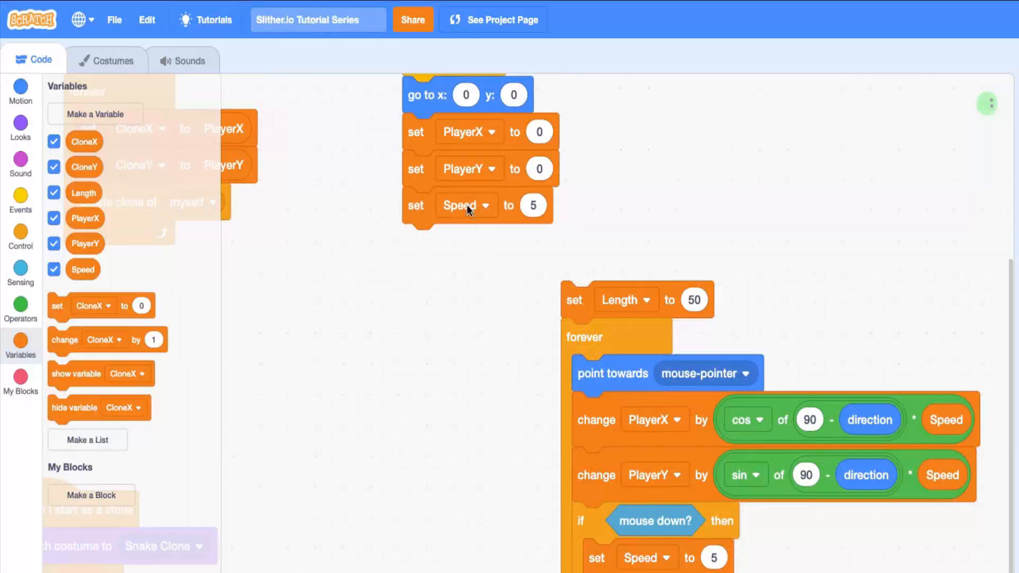
{"action": "left_click_drag", "start_coordinate": [466, 206], "coordinate": [379, 224]}
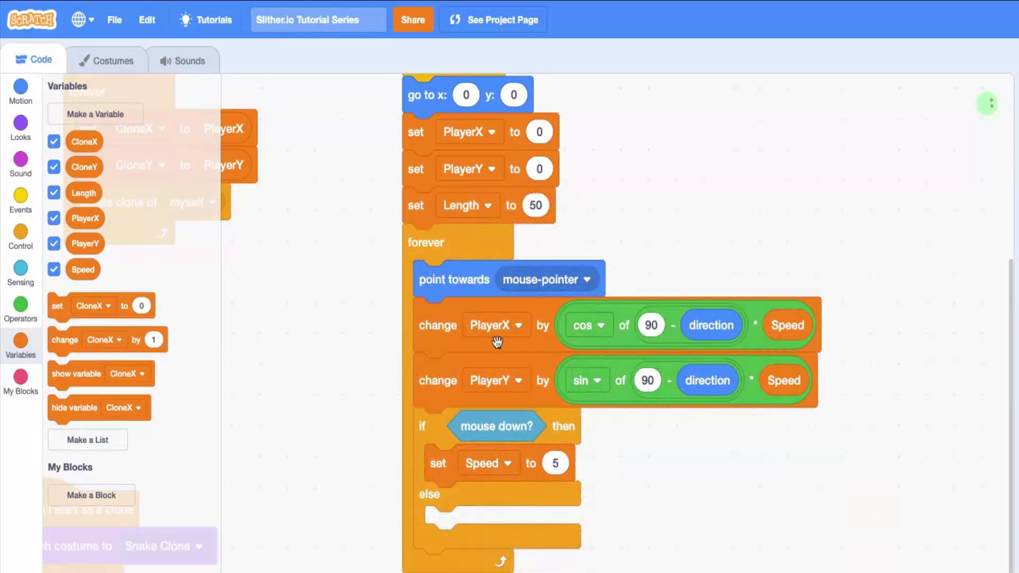
{"action": "mouse_move", "coordinate": [568, 301]}
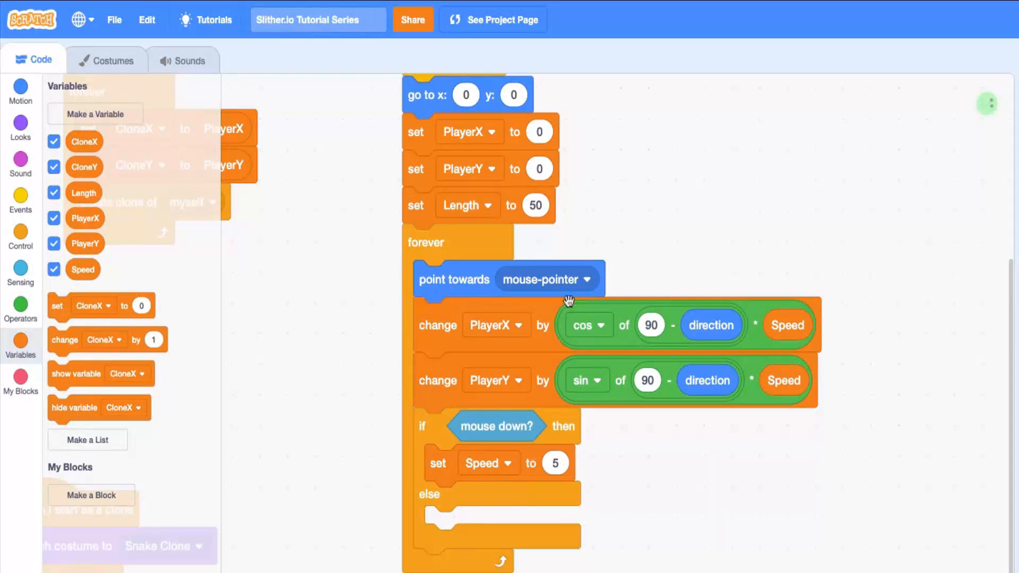
{"action": "mouse_move", "coordinate": [512, 440]}
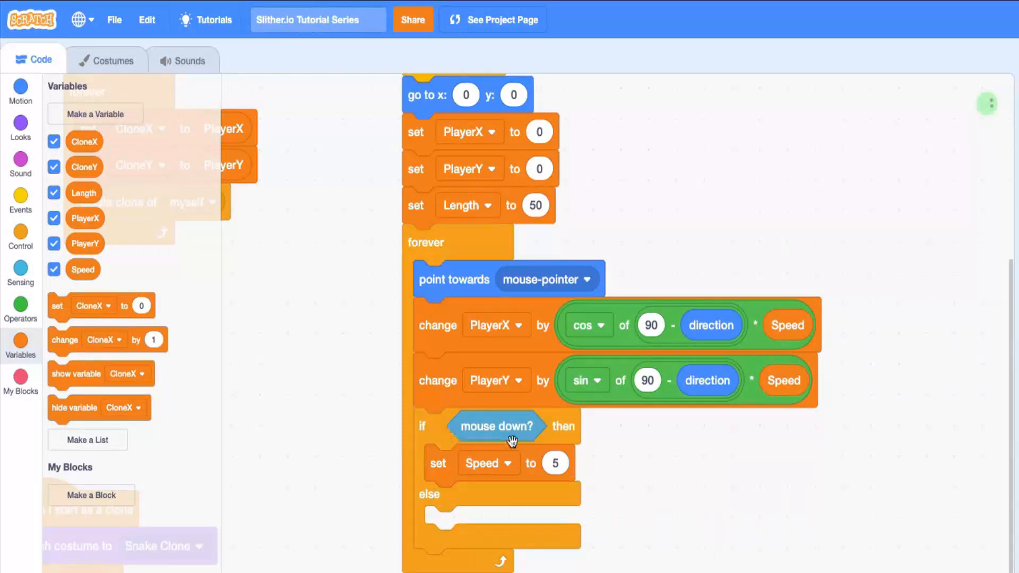
{"action": "mouse_move", "coordinate": [507, 470]}
{"action": "type", "text": "-0.1"}
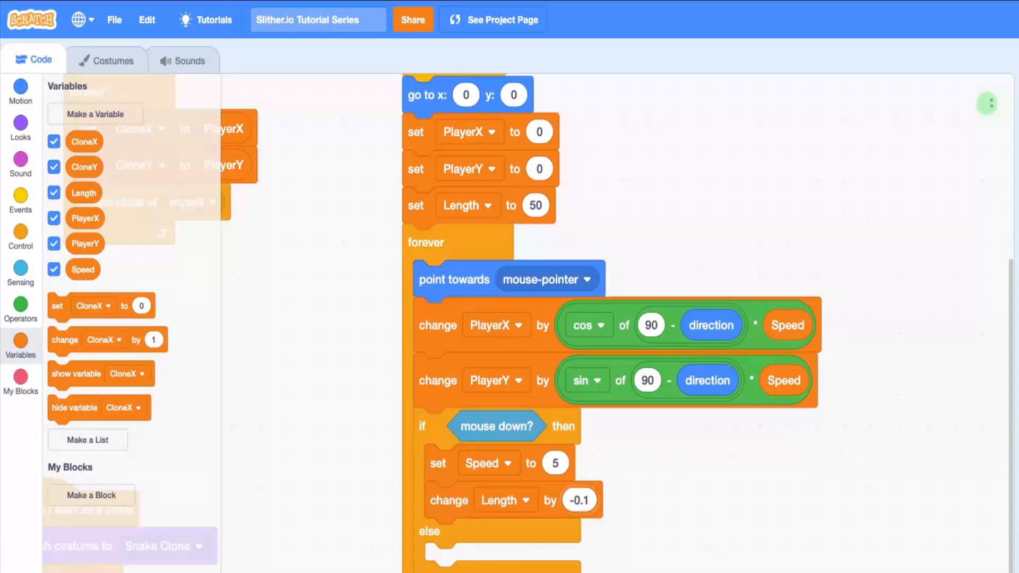
{"action": "mouse_move", "coordinate": [538, 330]}
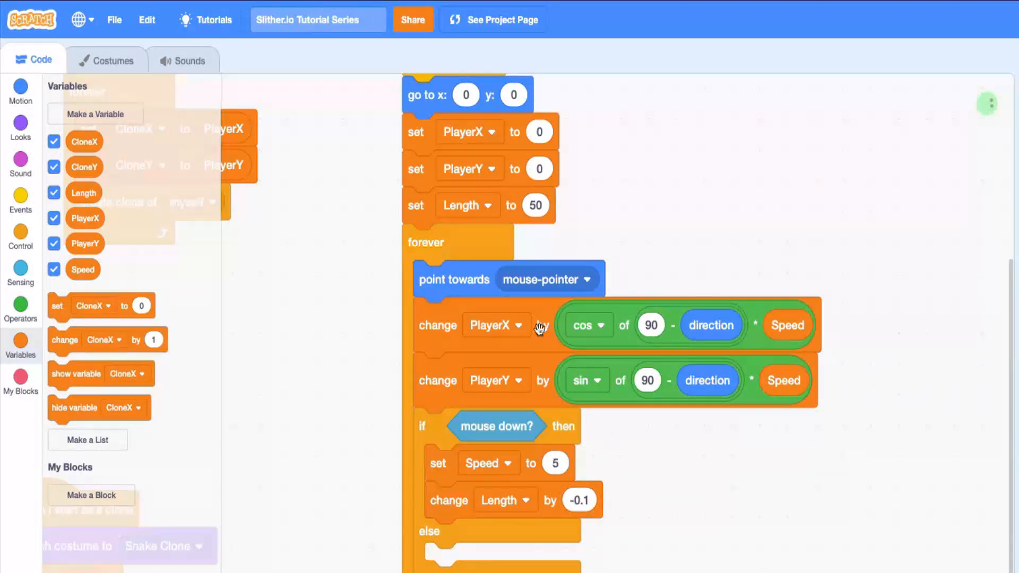
{"action": "mouse_move", "coordinate": [736, 156]}
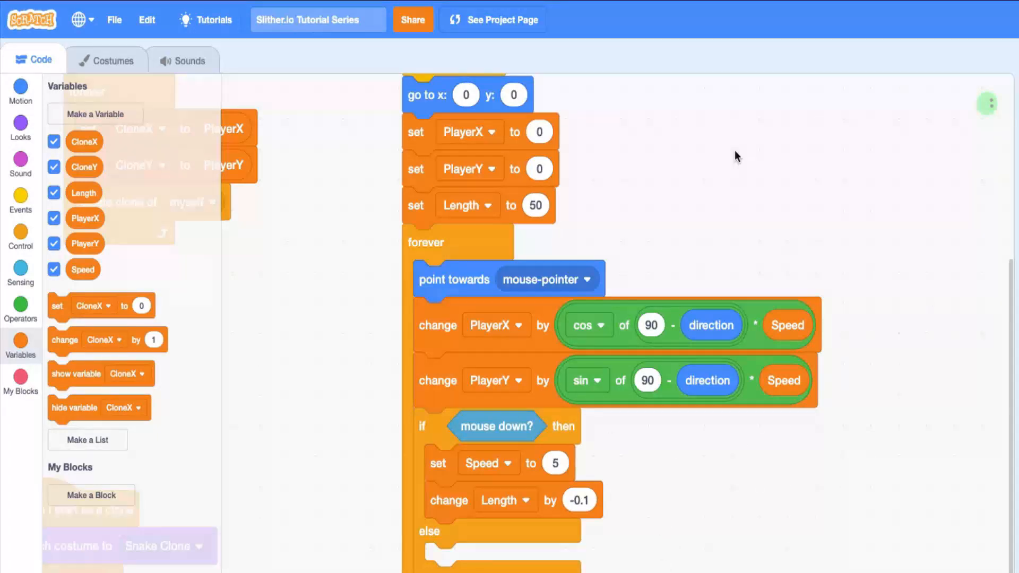
{"action": "mouse_move", "coordinate": [407, 449]}
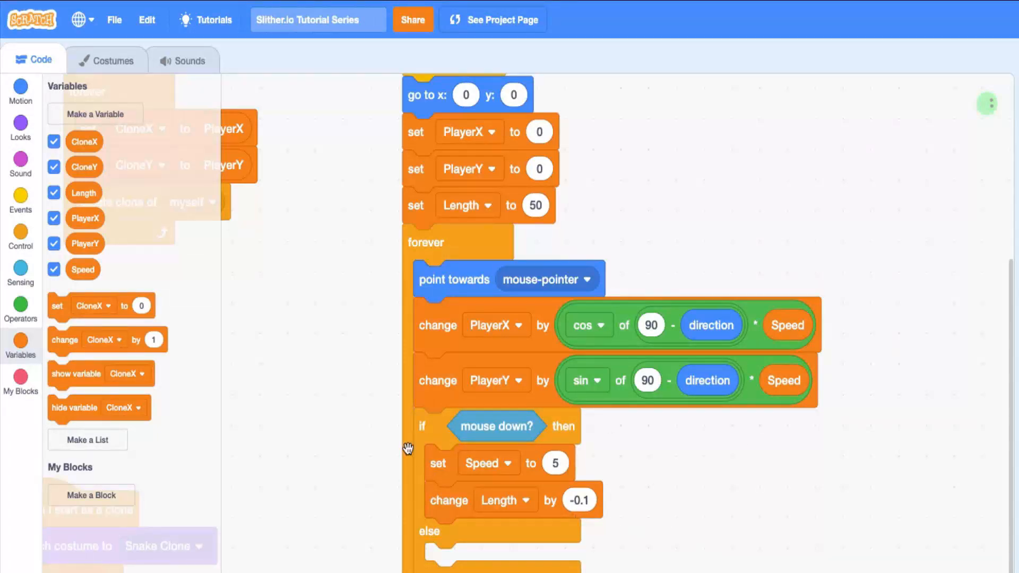
Set color effect -10 when boosting; otherwise Speed 2, Length change -0.05, color effect 0.
{"action": "left_click", "coordinate": [20, 127]}
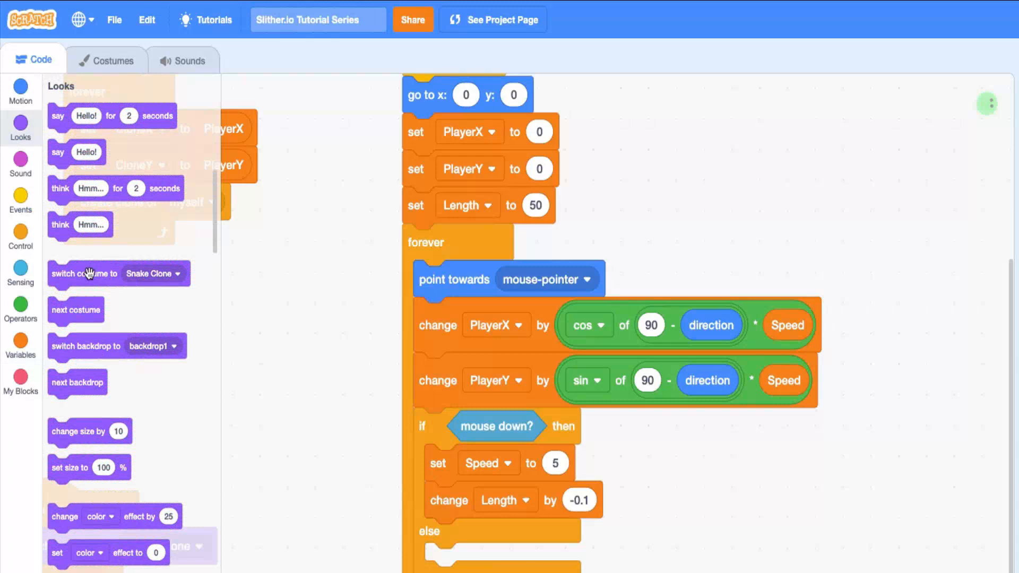
{"action": "scroll", "scroll_direction": "down", "scroll_amount": 3}
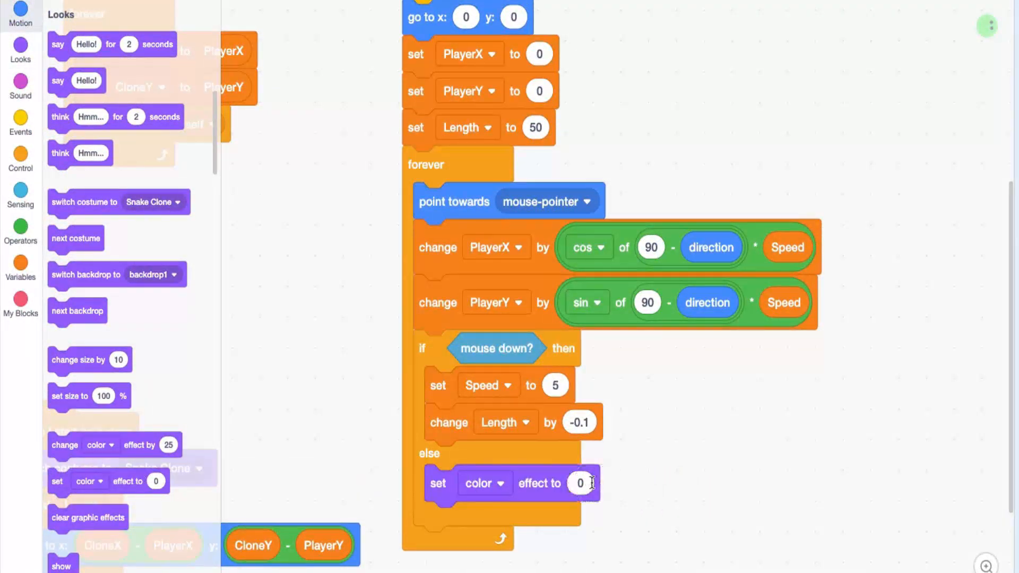
{"action": "type", "text": "-10"}
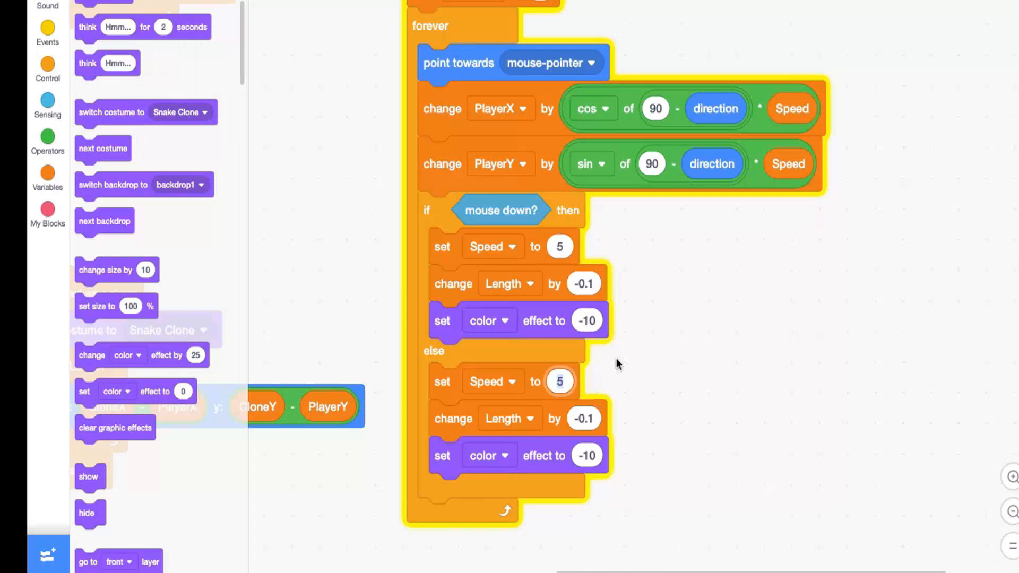
{"action": "mouse_move", "coordinate": [622, 427]}
{"action": "type", "text": "2"}
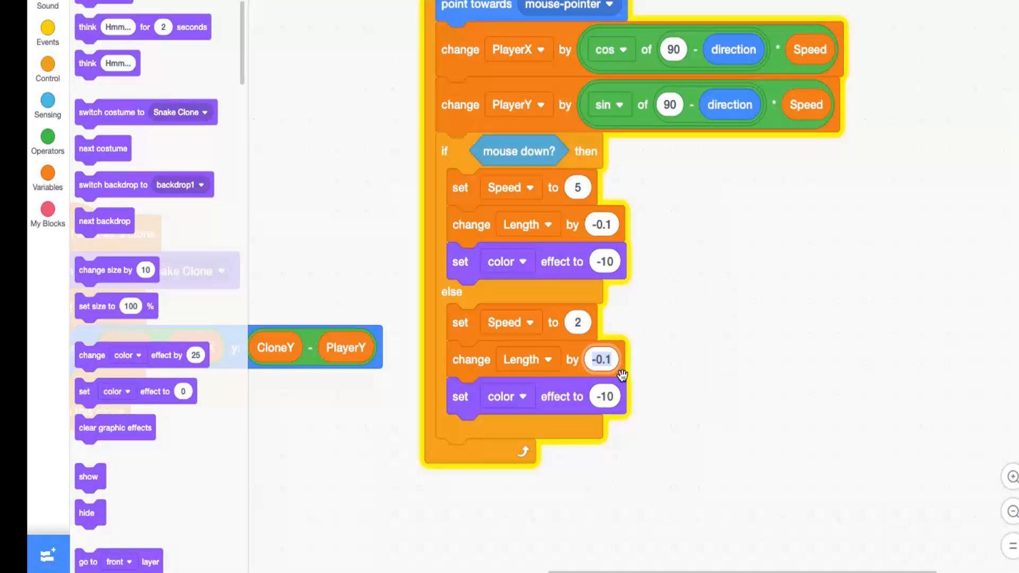
{"action": "type", "text": "-0.05"}
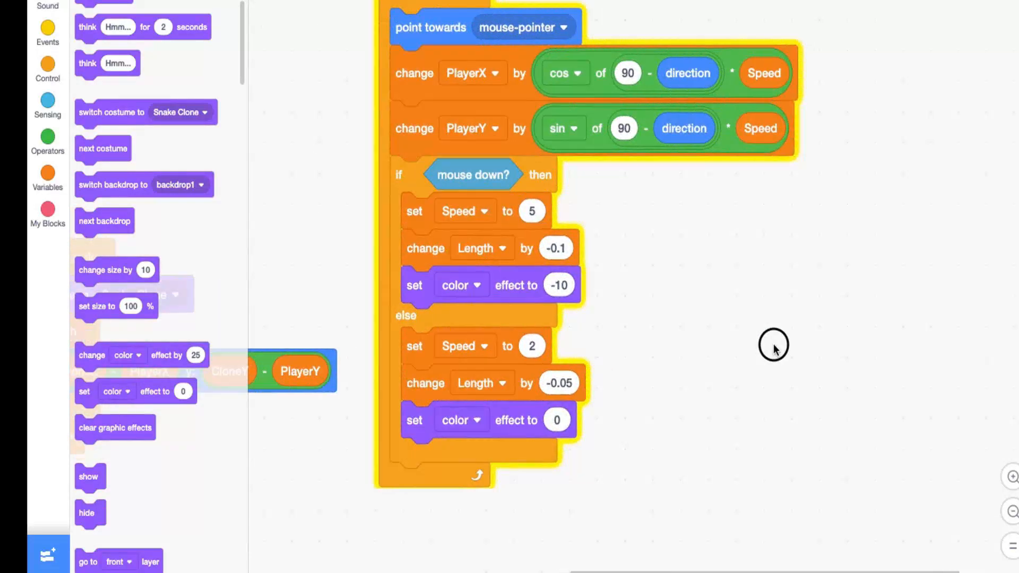
{"action": "left_click", "coordinate": [546, 76]}
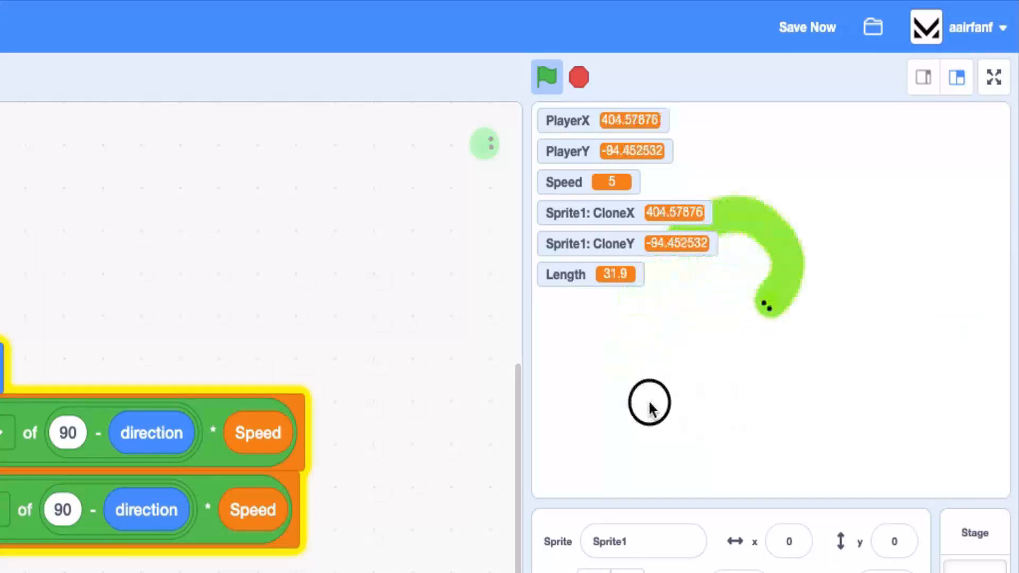
{"action": "mouse_move", "coordinate": [916, 325]}
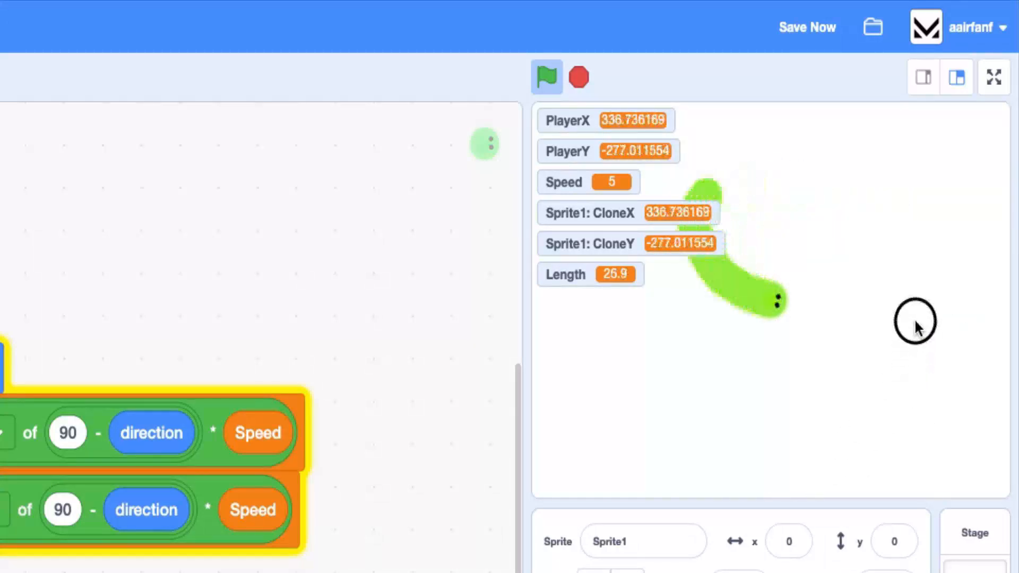
{"action": "mouse_move", "coordinate": [773, 411]}
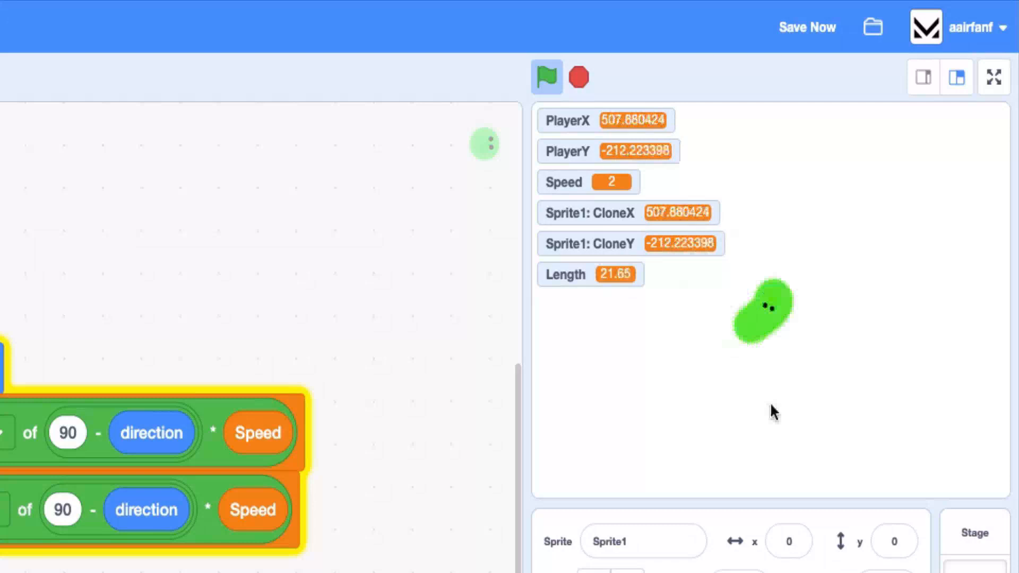
Play the snake game full screen to test boosting and shrinking, then exit.
{"action": "left_click", "coordinate": [993, 77]}
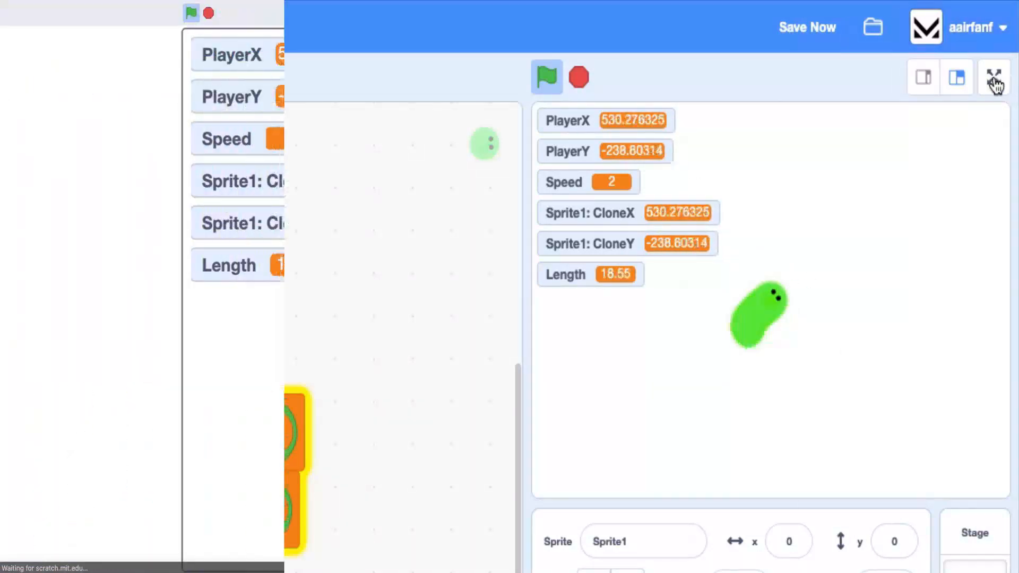
{"action": "left_click", "coordinate": [994, 76]}
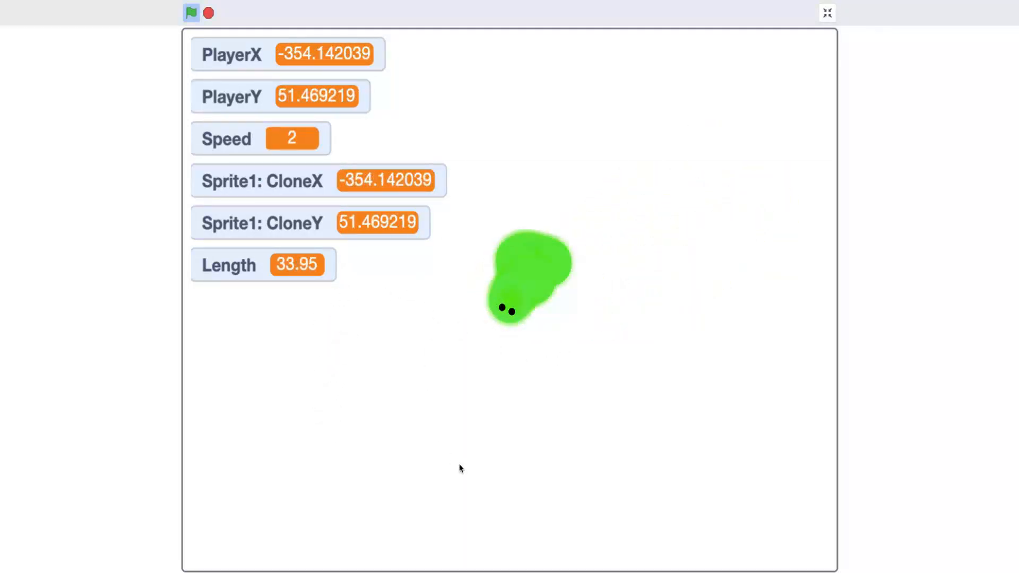
{"action": "left_click", "coordinate": [826, 12]}
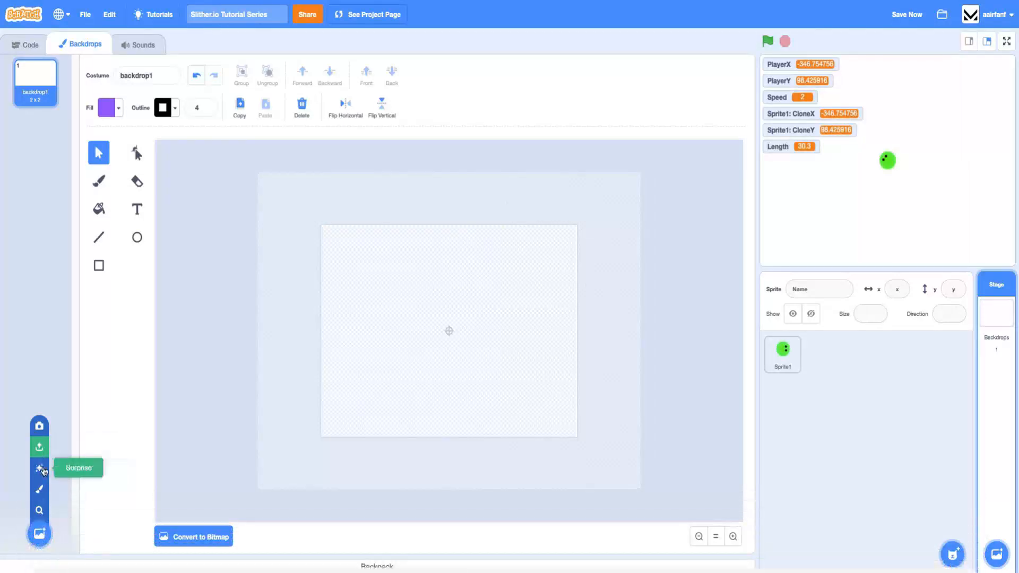
{"action": "mouse_move", "coordinate": [39, 446]}
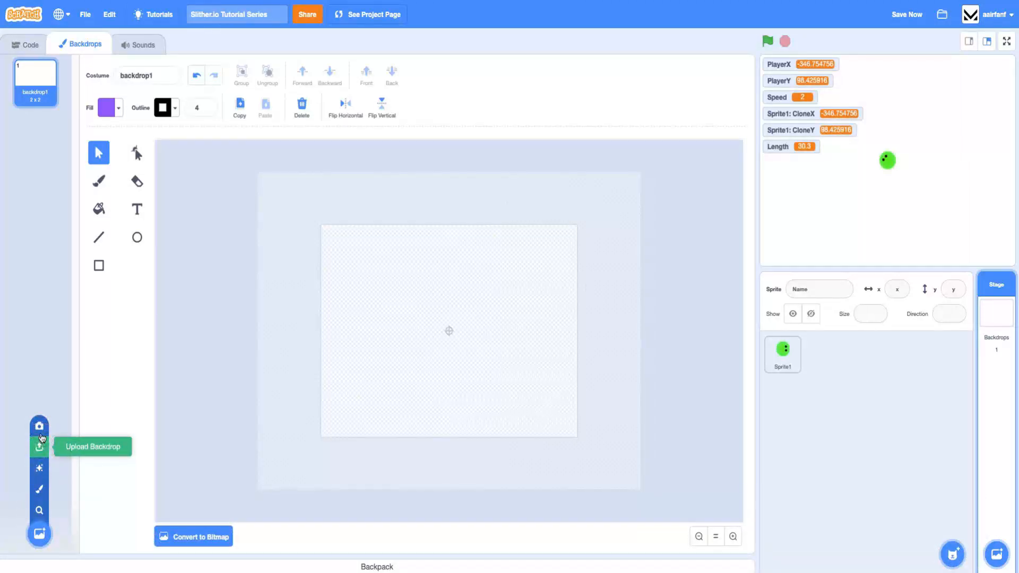
Upload Gray Wallpaper.svg as a backdrop and run the game full screen on it.
{"action": "left_click", "coordinate": [38, 447]}
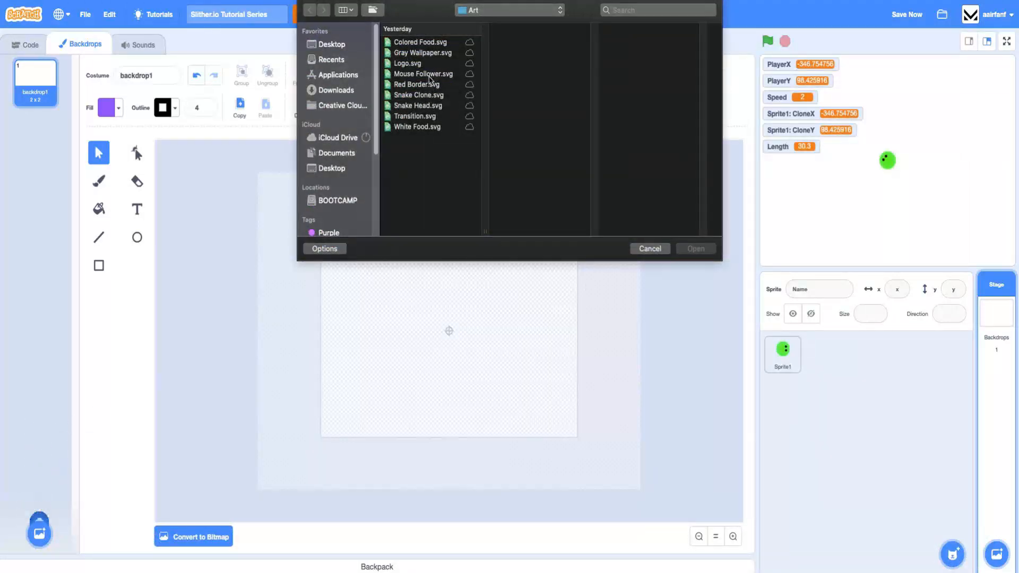
{"action": "left_click", "coordinate": [423, 52]}
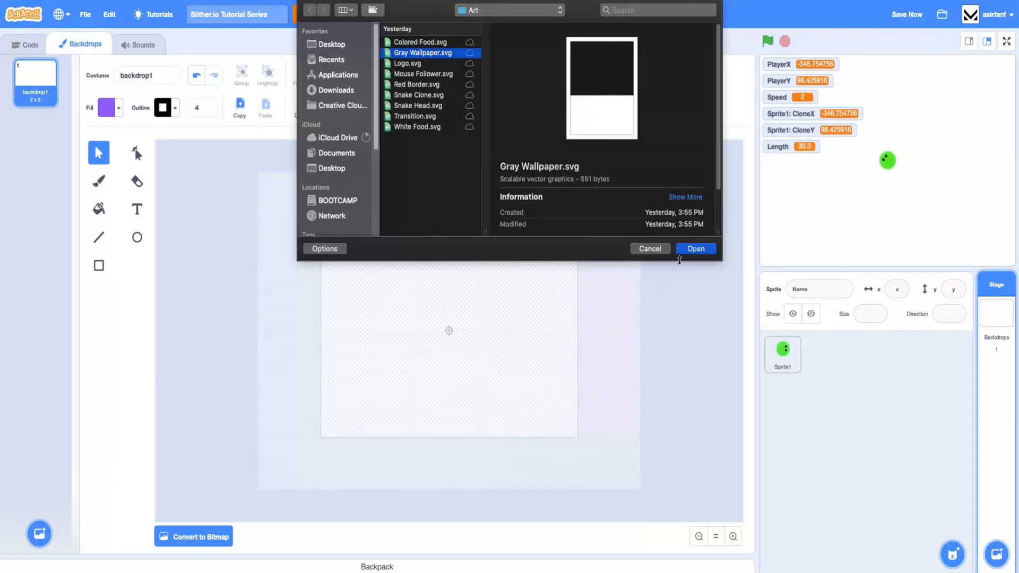
{"action": "left_click", "coordinate": [695, 248]}
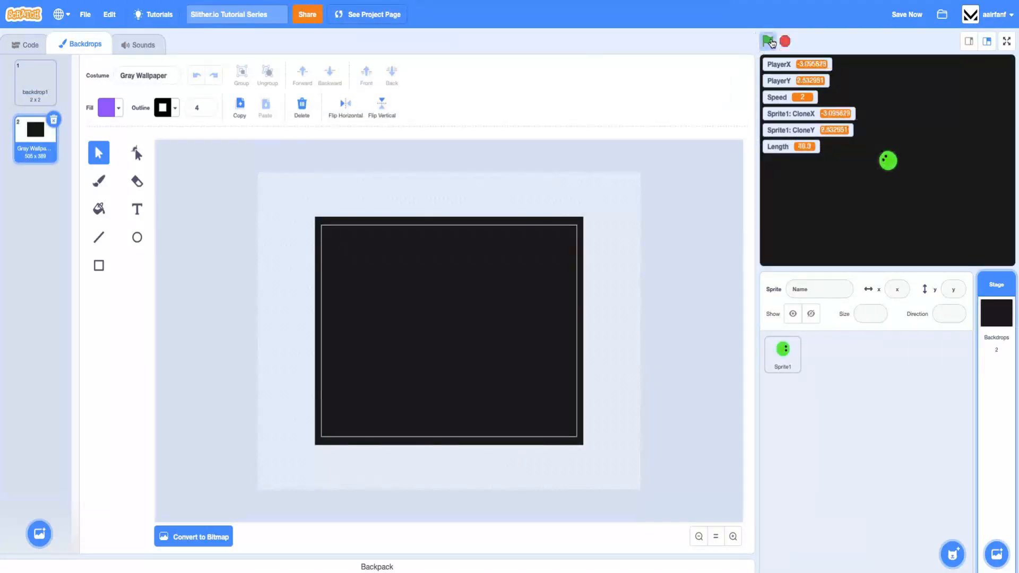
{"action": "left_click", "coordinate": [767, 41]}
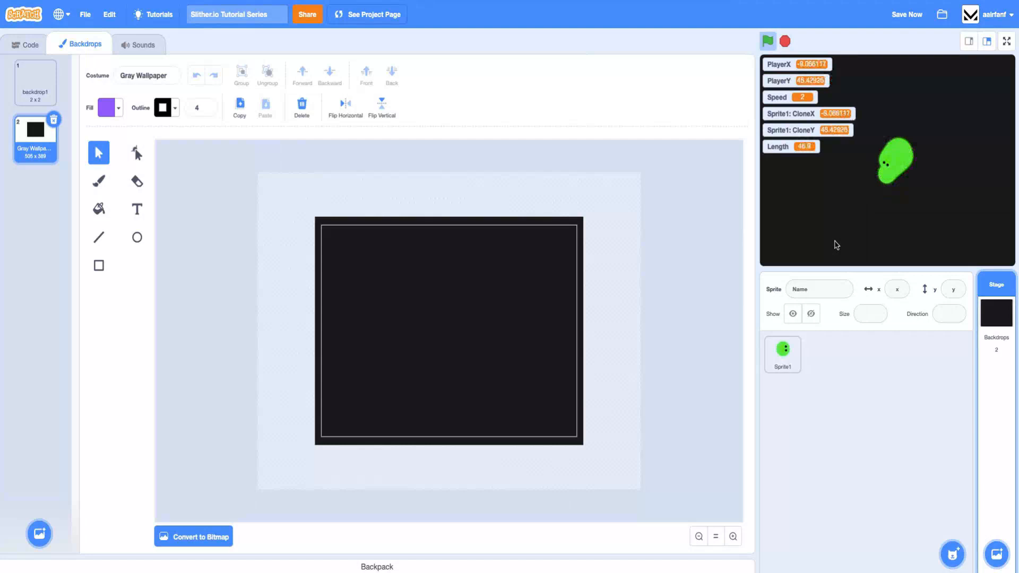
{"action": "left_click", "coordinate": [1007, 40]}
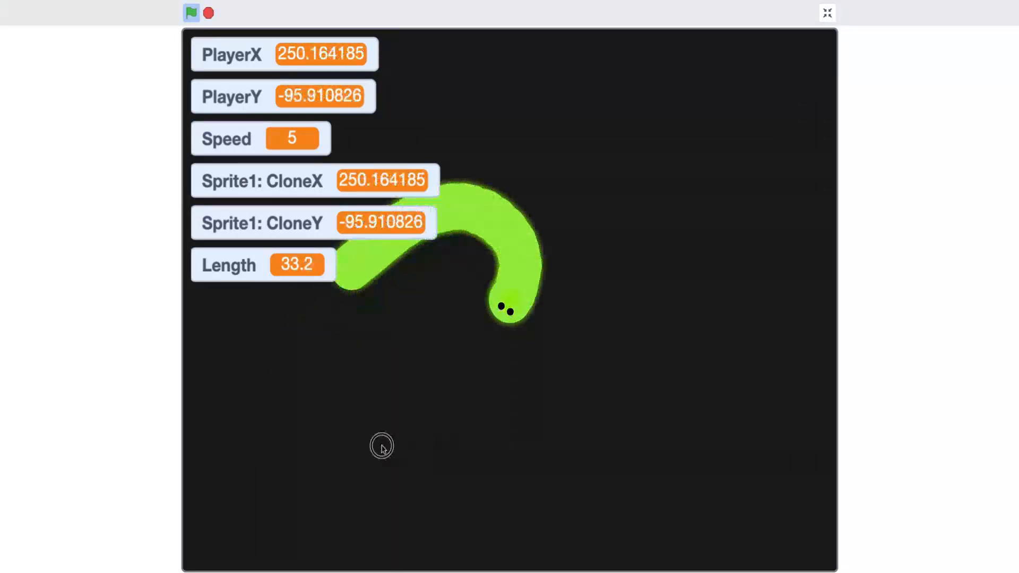
Exit full screen and reopen Sprite1's scripts.
{"action": "left_click", "coordinate": [827, 12]}
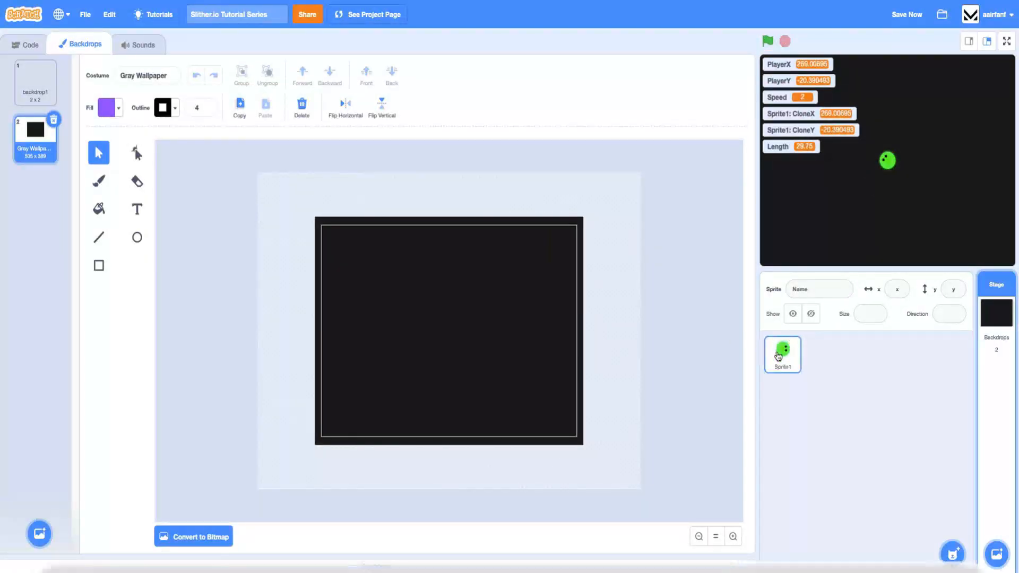
{"action": "left_click", "coordinate": [26, 44]}
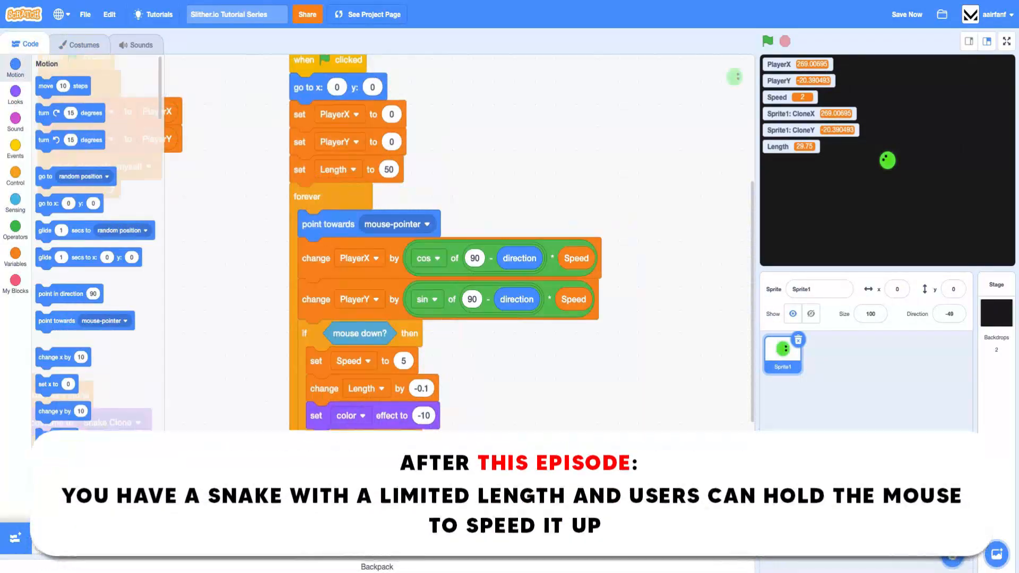